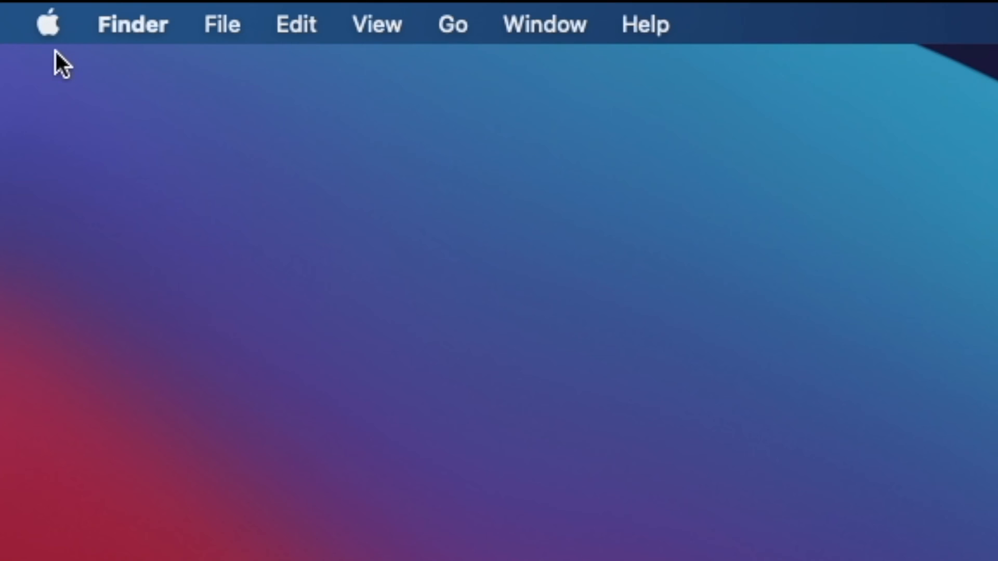
Launch System Preferences from the Apple menu in Finder
{"action": "left_click", "coordinate": [47, 24]}
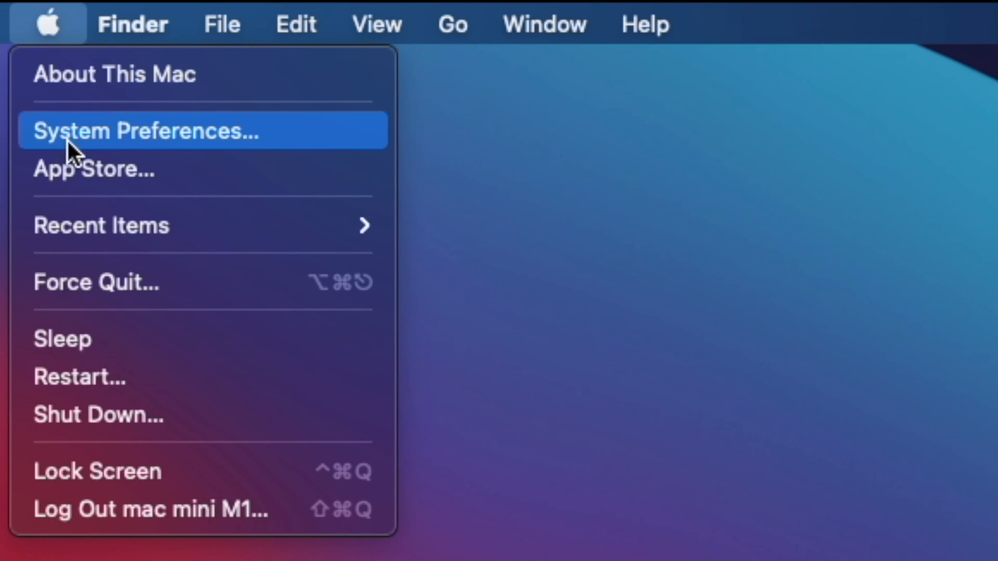
{"action": "left_click", "coordinate": [145, 131]}
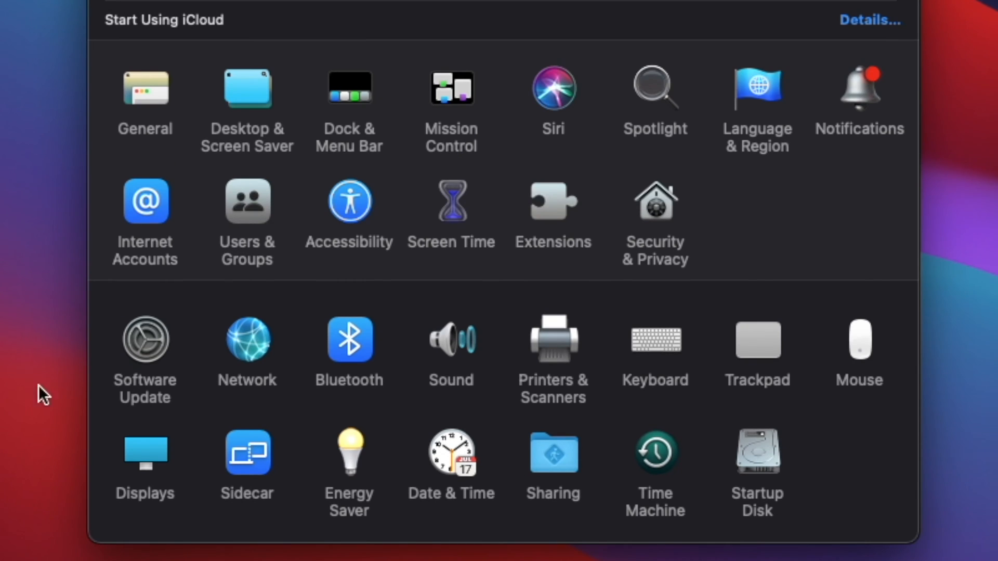
{"action": "mouse_move", "coordinate": [157, 415]}
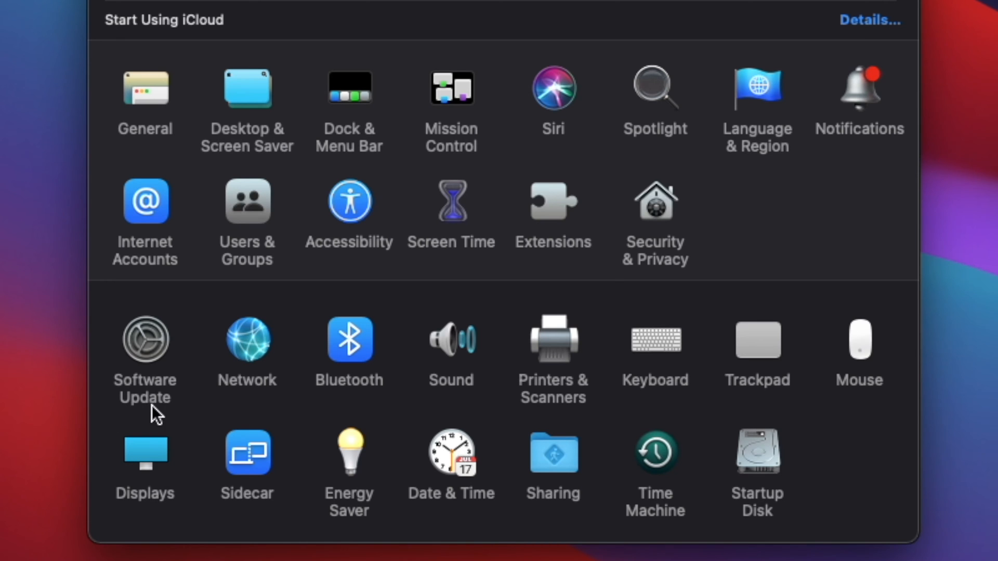
Show the Software Update pane listing macOS Big Sur 11.6 as available
{"action": "left_click", "coordinate": [145, 340]}
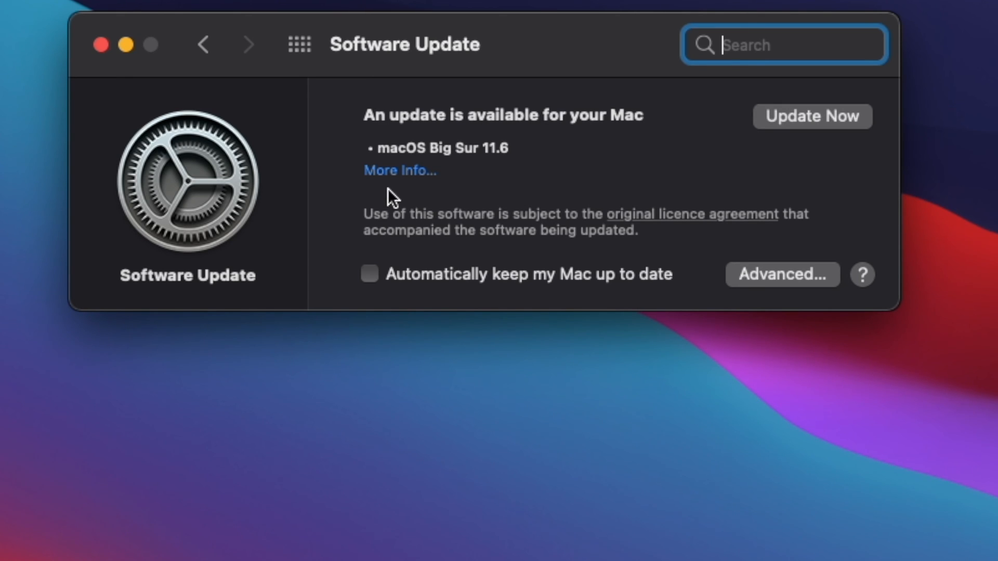
Start installing macOS Big Sur 11.6 from More Info and accept the license agreement
{"action": "left_click", "coordinate": [399, 169]}
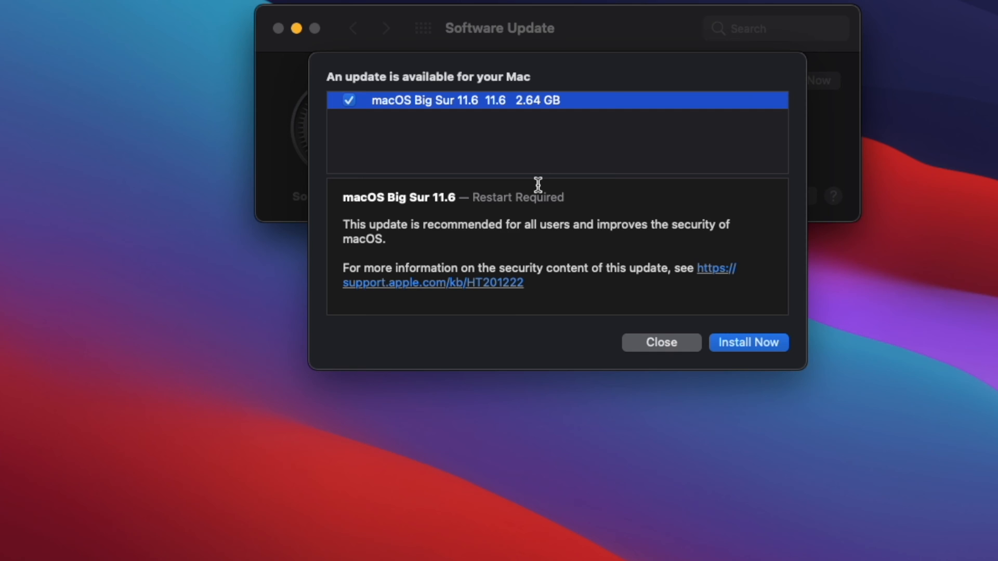
{"action": "mouse_move", "coordinate": [651, 348]}
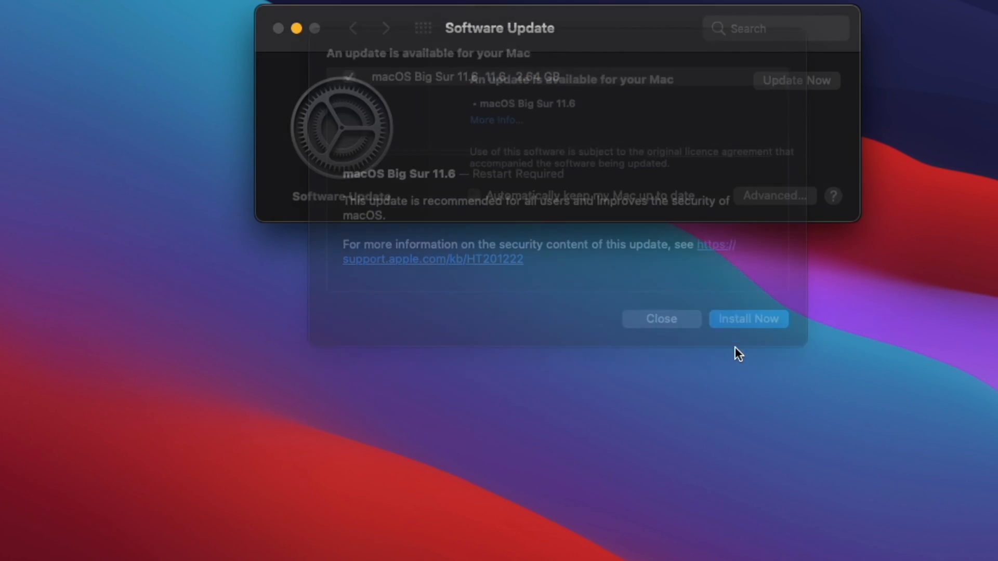
{"action": "left_click", "coordinate": [748, 318]}
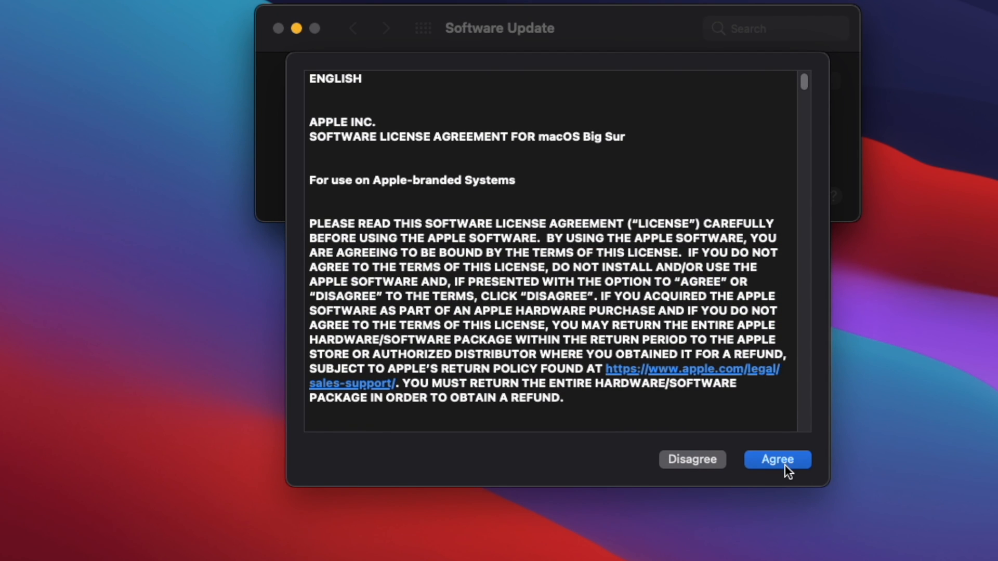
{"action": "left_click", "coordinate": [777, 460]}
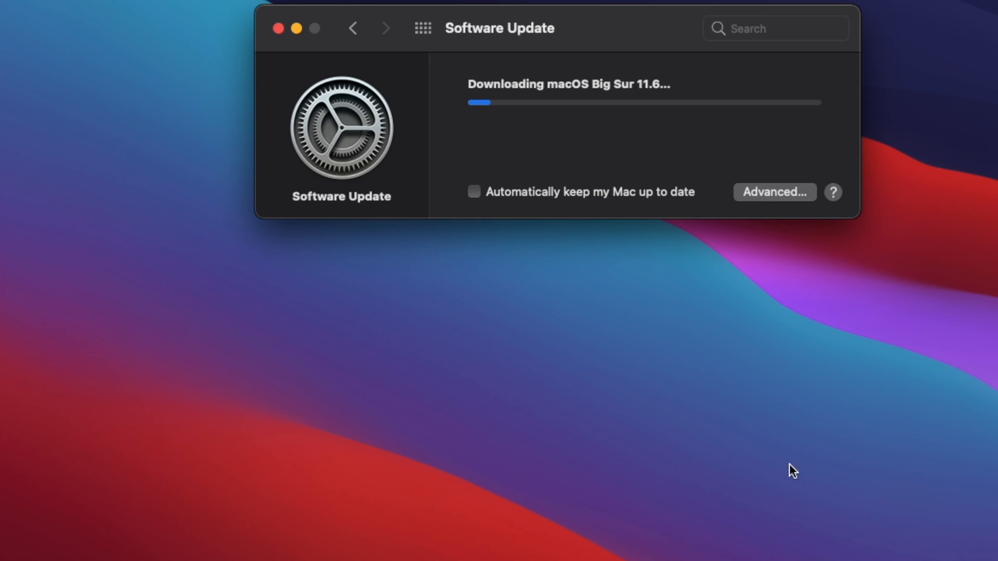
{"action": "mouse_move", "coordinate": [800, 466]}
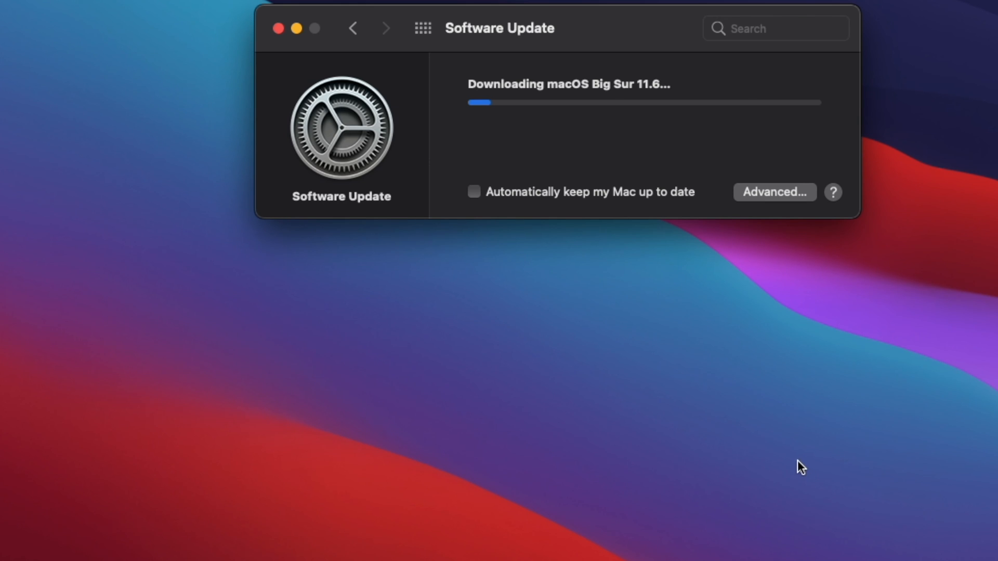